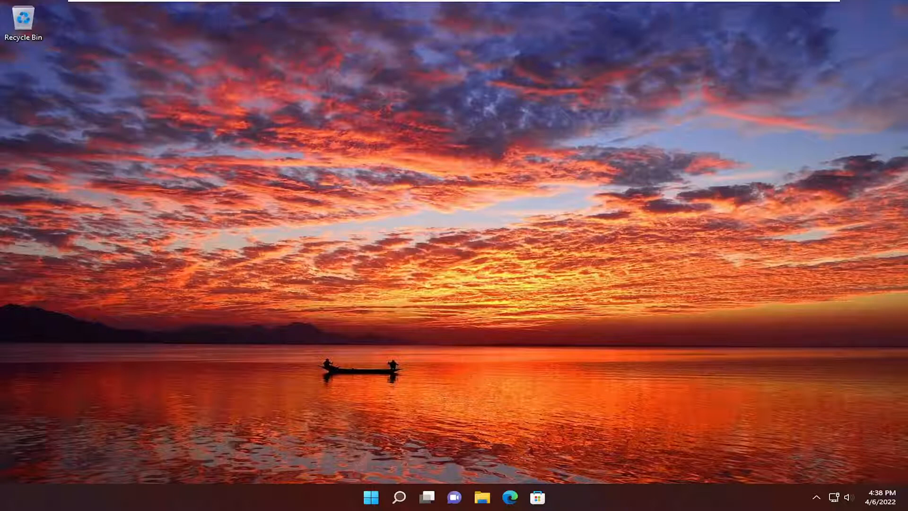
mouse_move(581, 179)
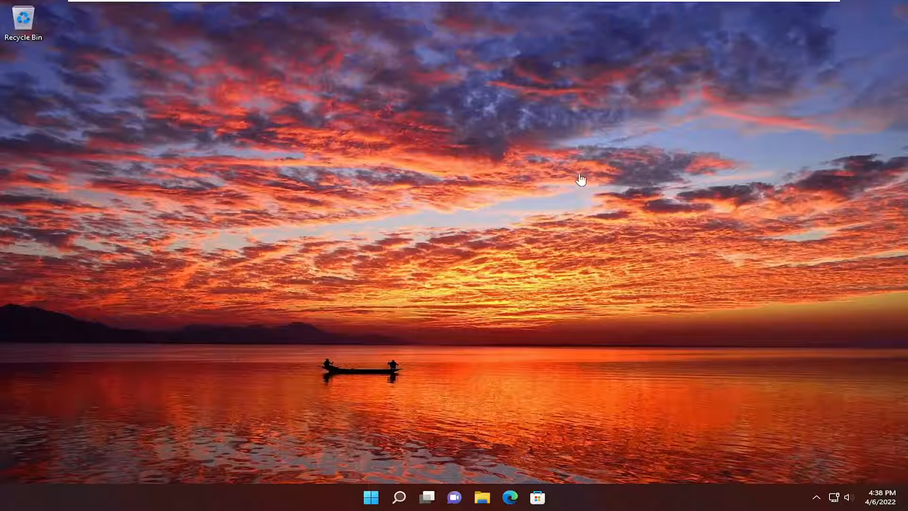
mouse_move(570, 262)
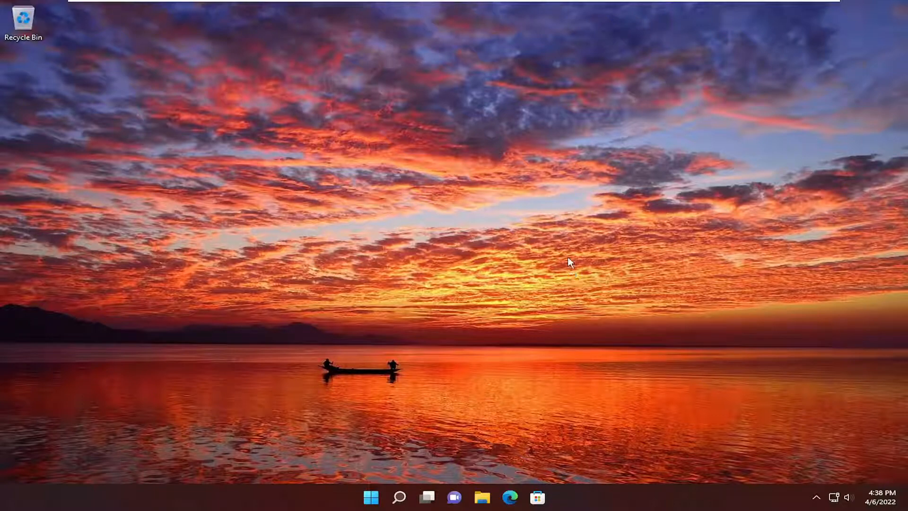
Step: Restart the PC from the Start quick system menu and return to the desktop
right_click(371, 496)
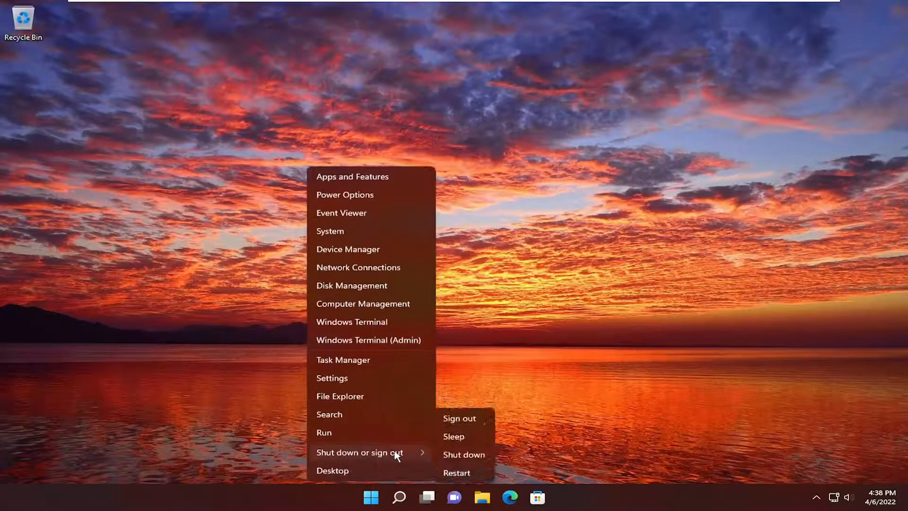
mouse_move(411, 452)
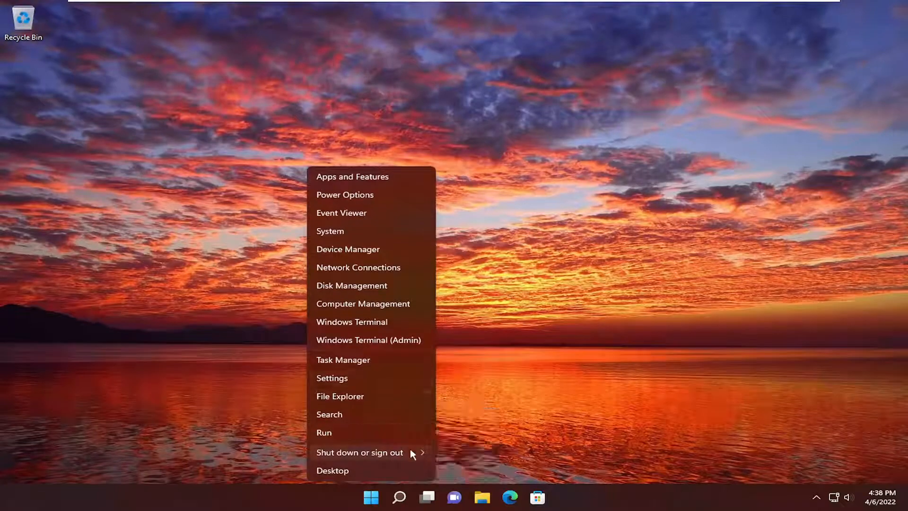
mouse_move(360, 452)
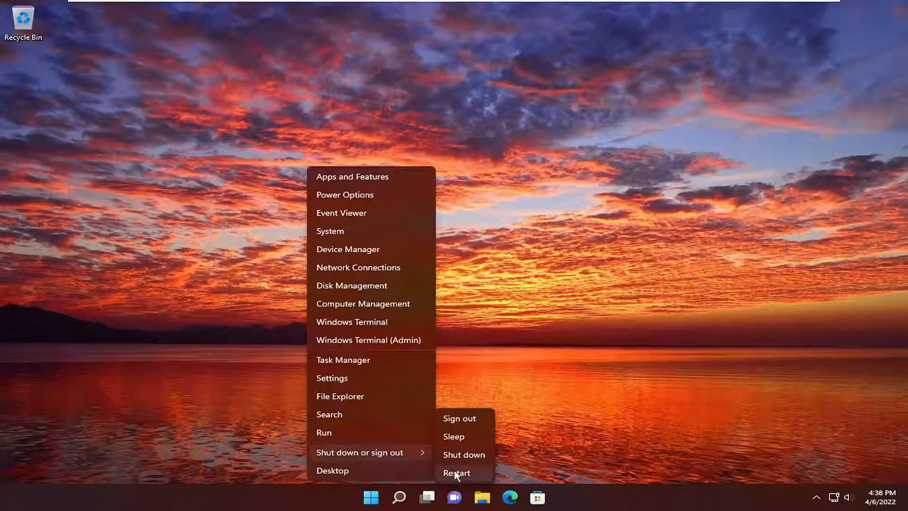
left_click(456, 473)
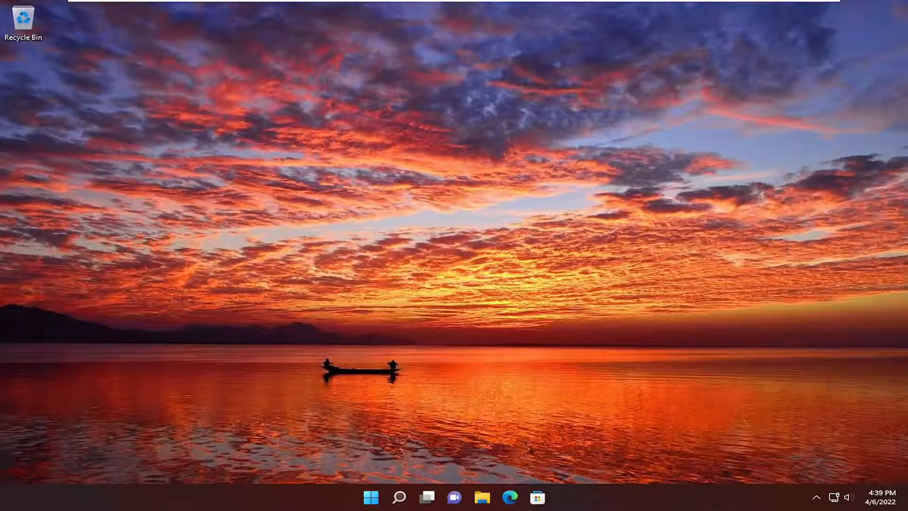
mouse_move(425, 477)
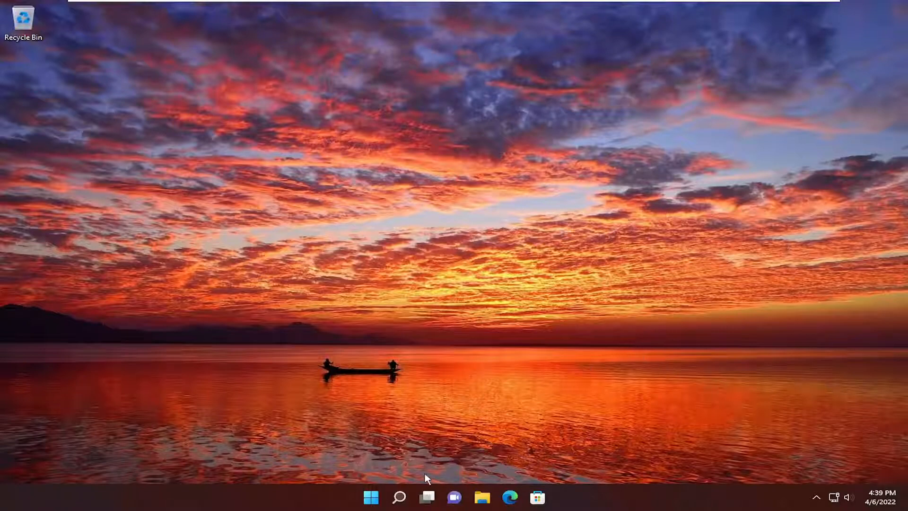
Step: Launch Google Chrome from Windows search to a new tab
left_click(398, 496)
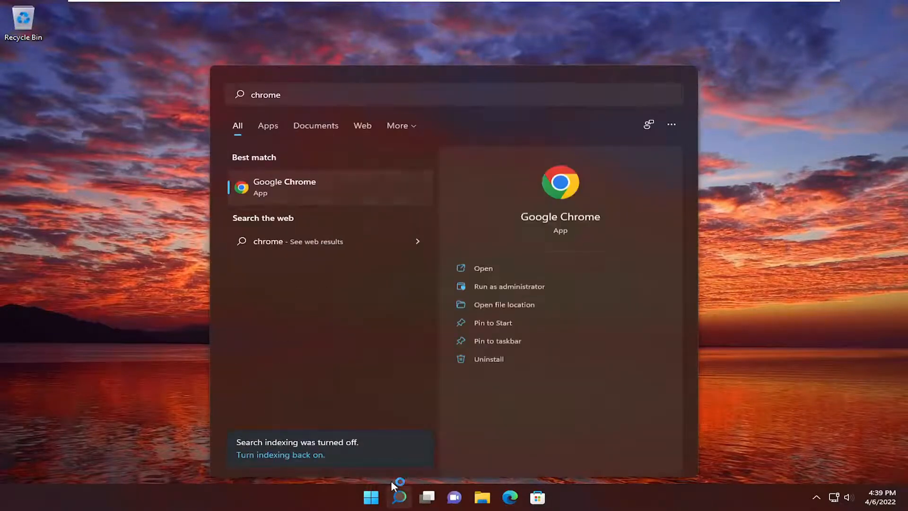
left_click(285, 186)
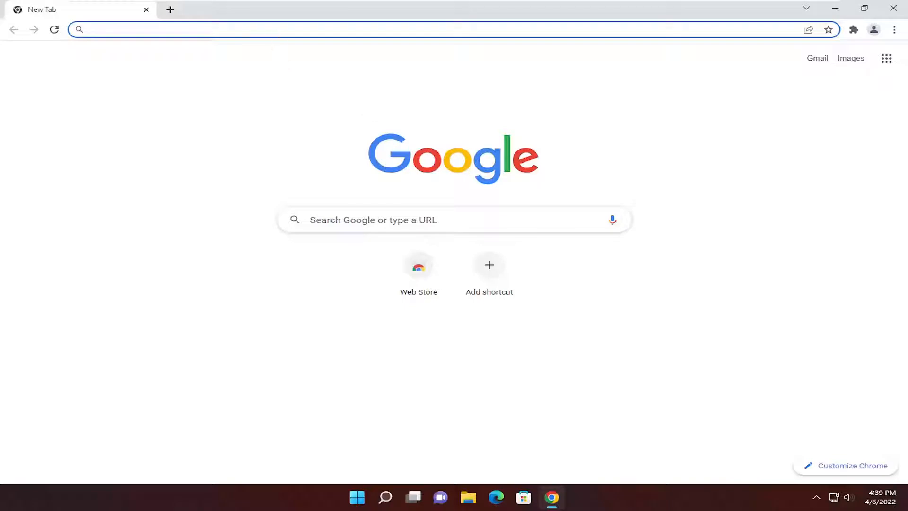
Step: Go to status.riotgames.com and continue in English to the Riot Games Service Status page
type("status.riotgames.com")
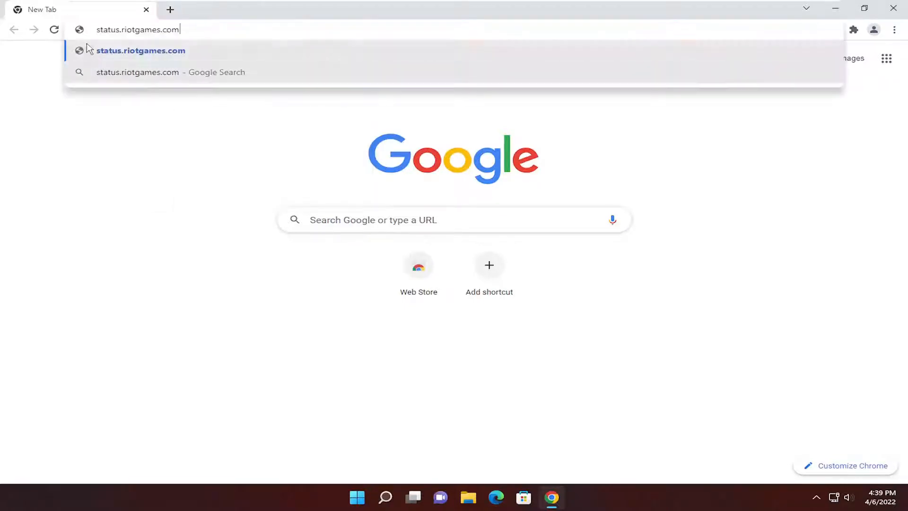
key("Enter")
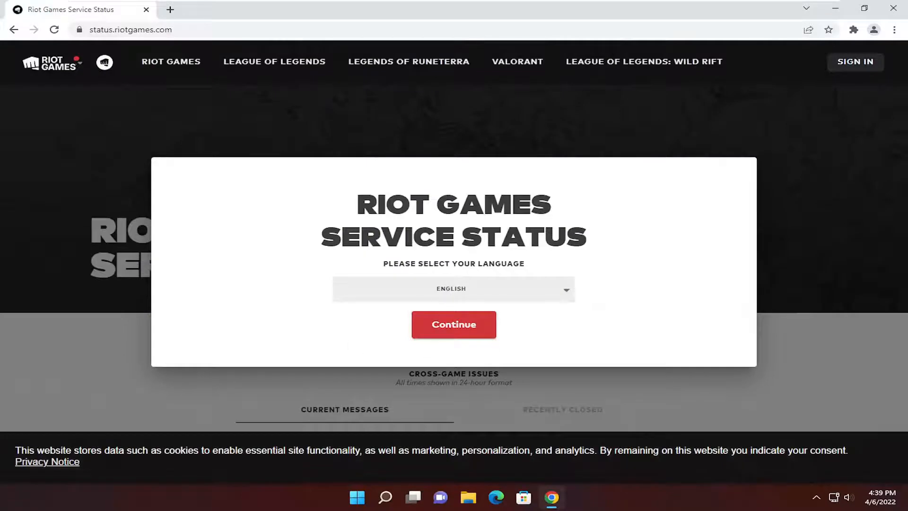
left_click(453, 324)
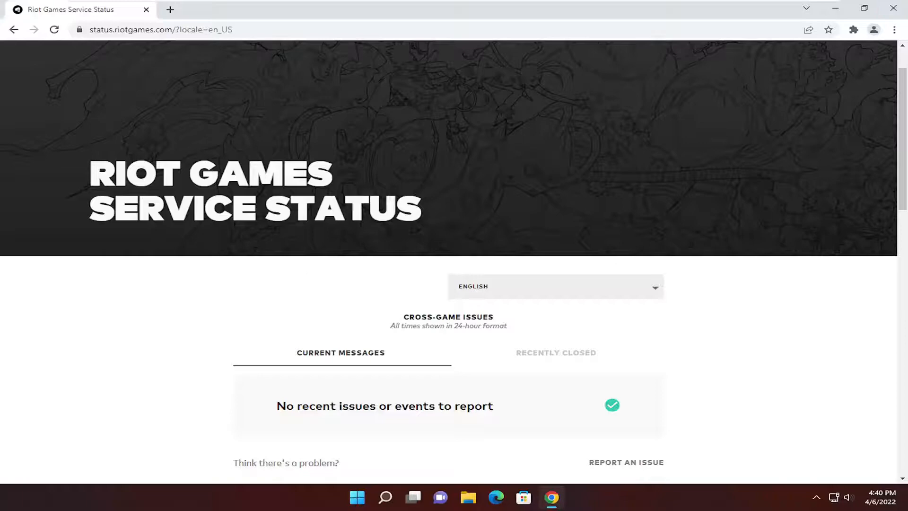
mouse_move(305, 330)
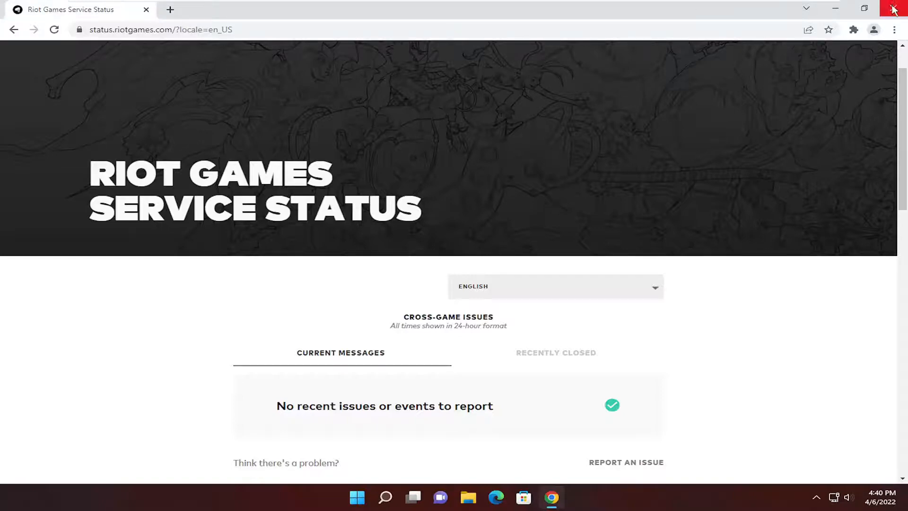
Step: Close Chrome and bring up the Windows search panel
left_click(894, 8)
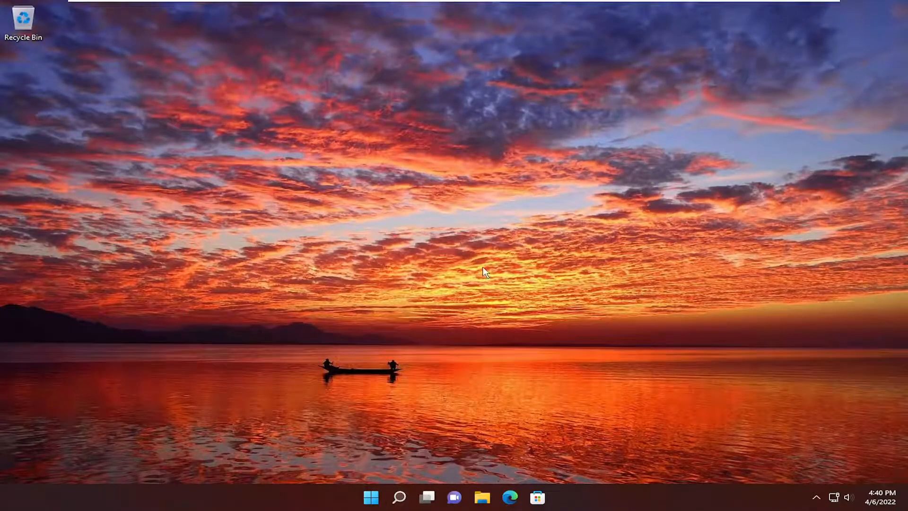
mouse_move(372, 266)
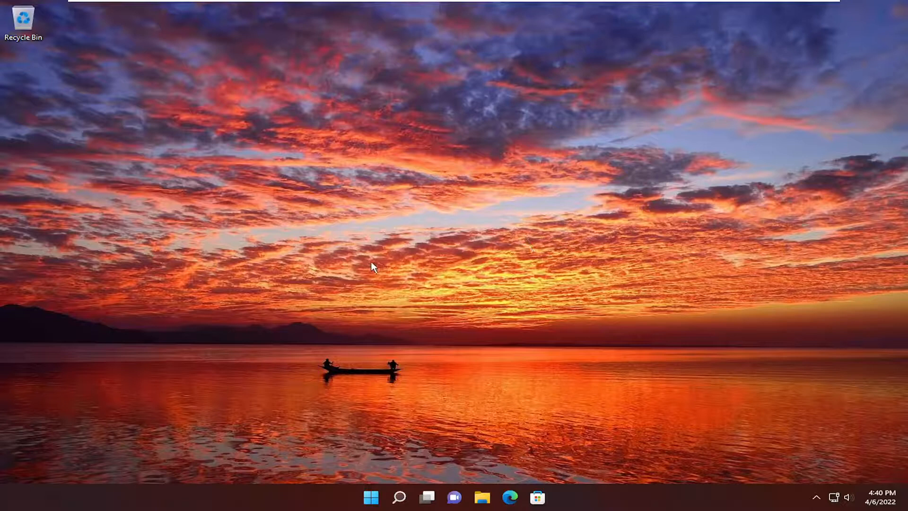
left_click(398, 496)
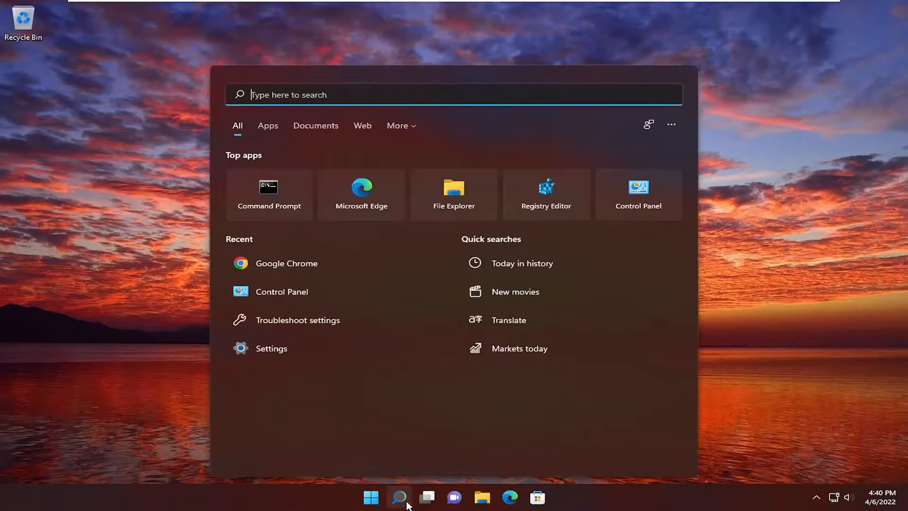
Step: Run cmd as administrator and approve the User Account Control prompt
type("cmd")
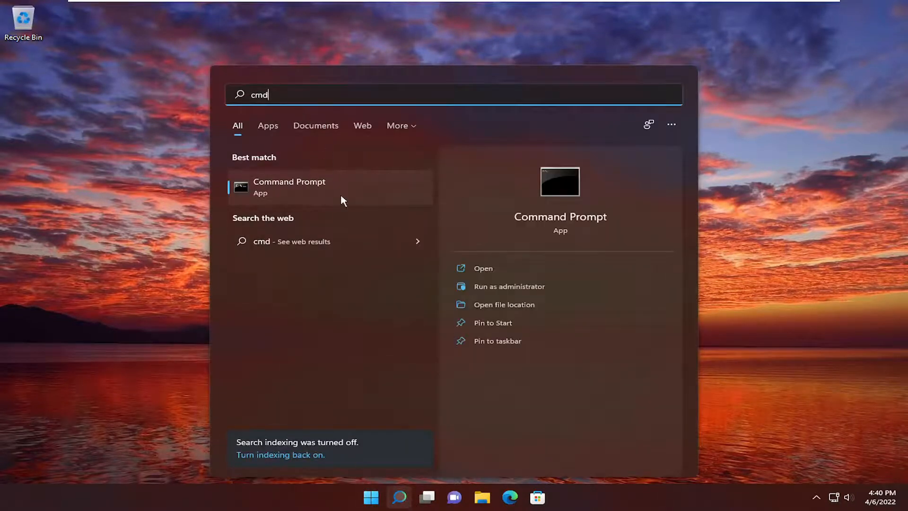
mouse_move(295, 194)
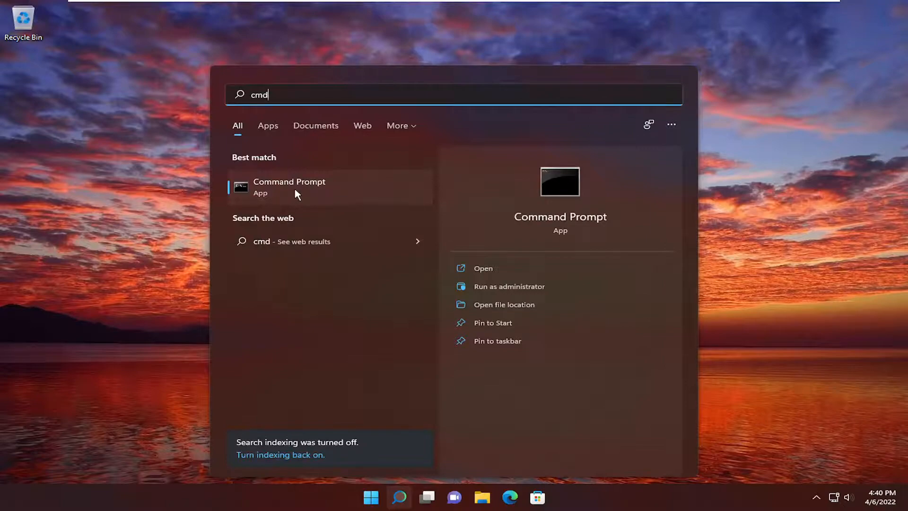
left_click(509, 286)
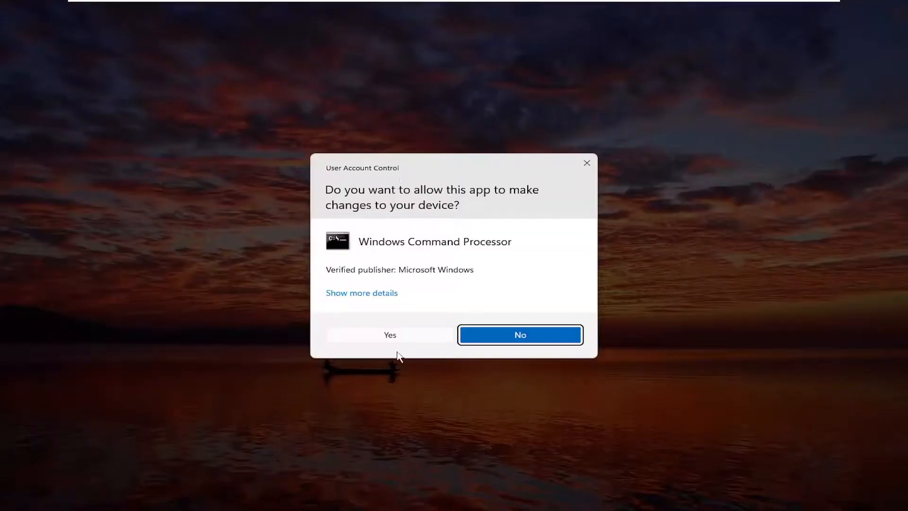
left_click(389, 335)
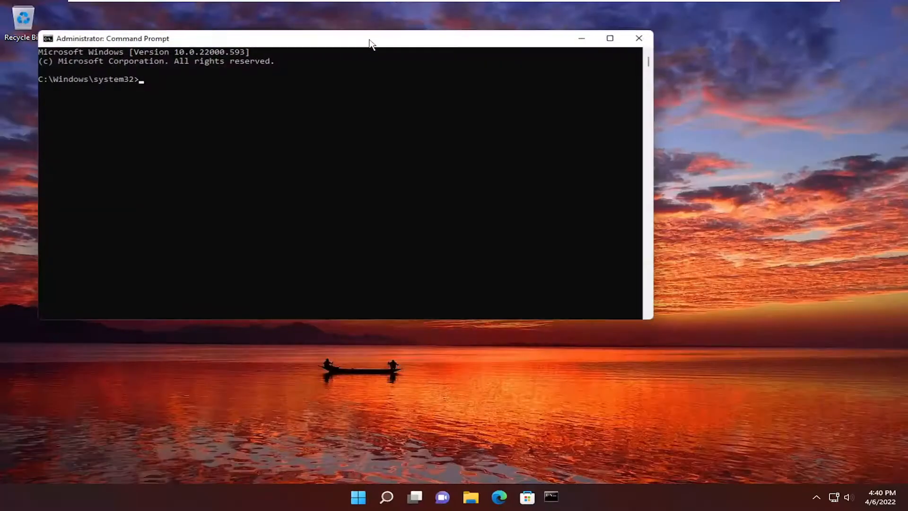
Step: Run ipconfig /flushdns to flush the DNS resolver cache and confirm success
left_click_drag(371, 38, 339, 68)
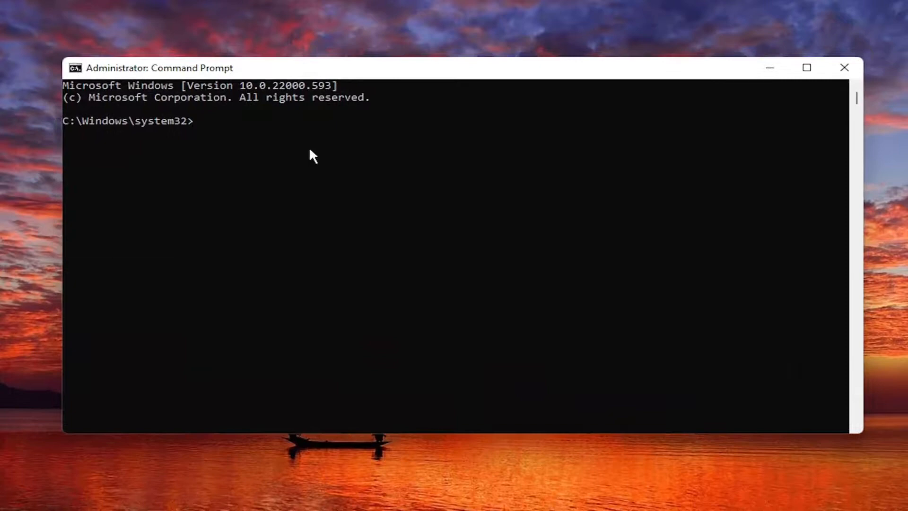
type("ipconfig /flushd")
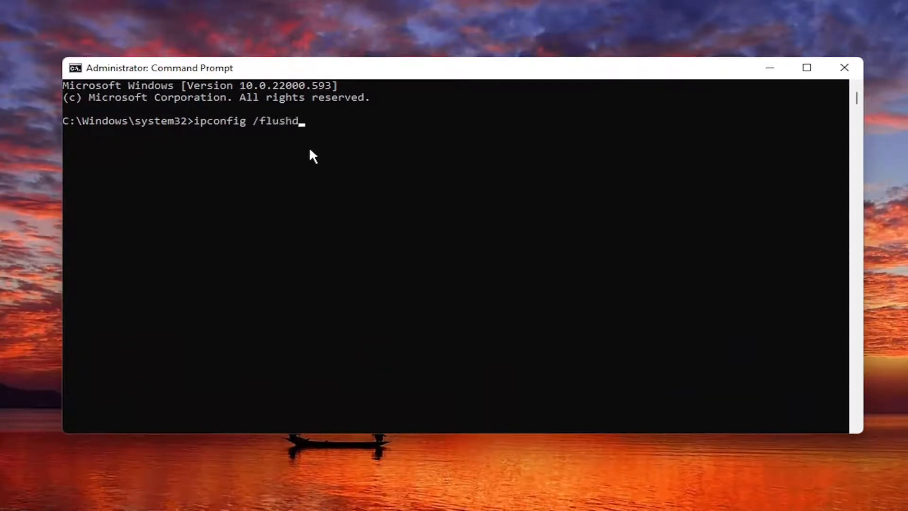
type("ns")
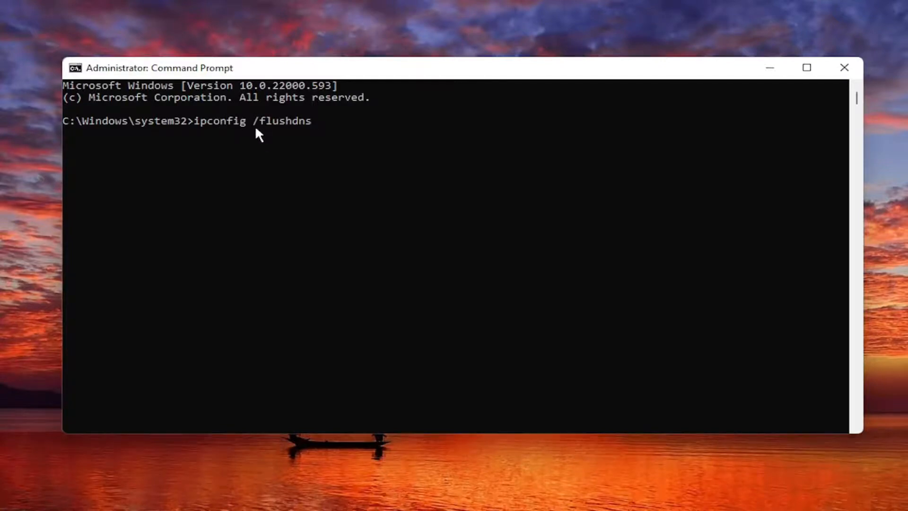
mouse_move(289, 284)
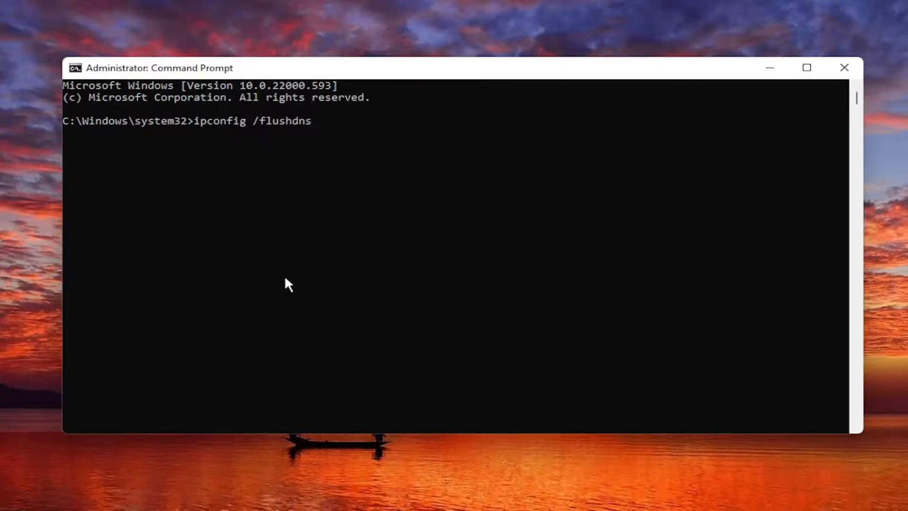
key("Enter")
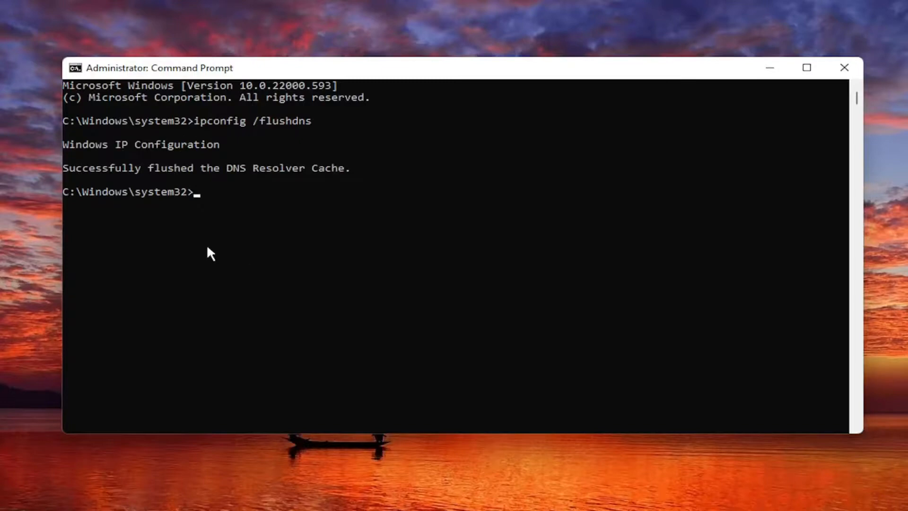
mouse_move(370, 184)
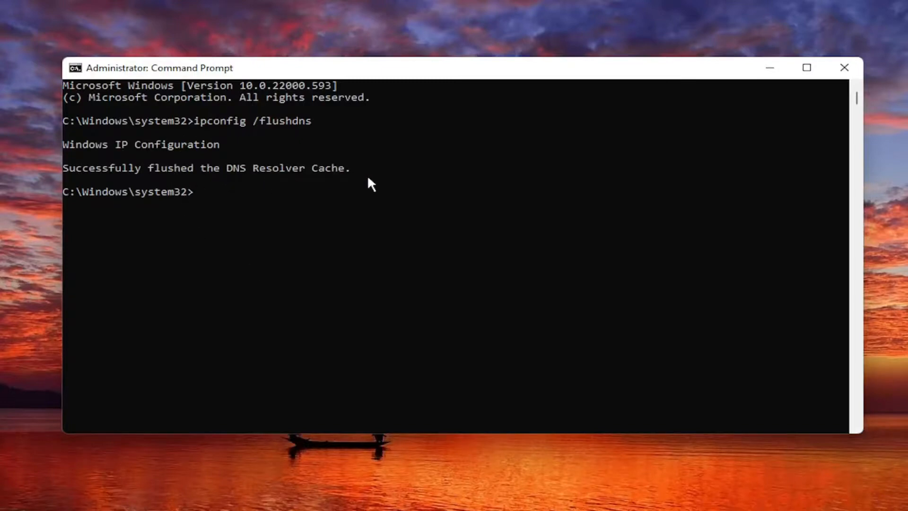